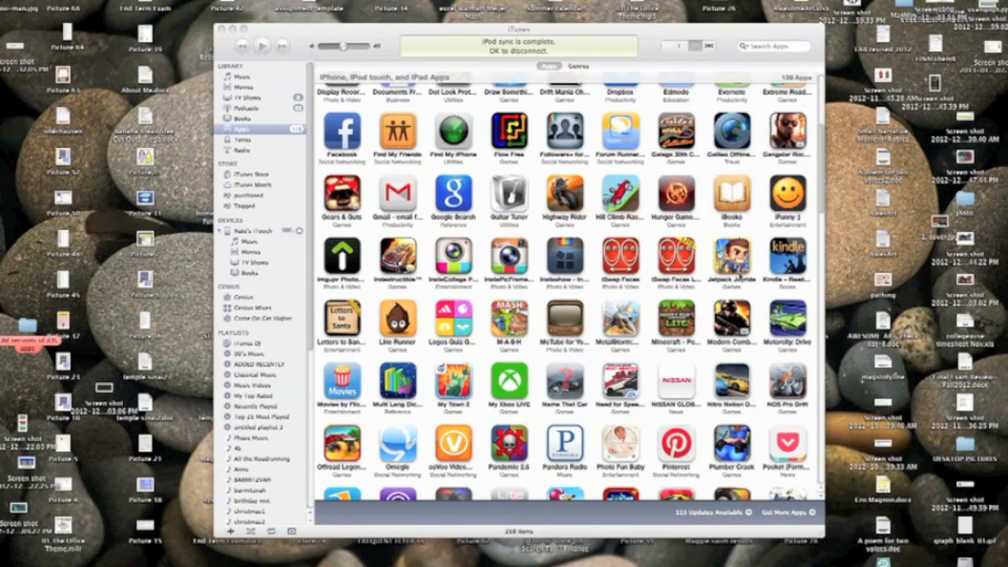
Dismiss the newer-software warning, delete Jetpack Joyride from the library, and move it to Trash
left_click(246, 230)
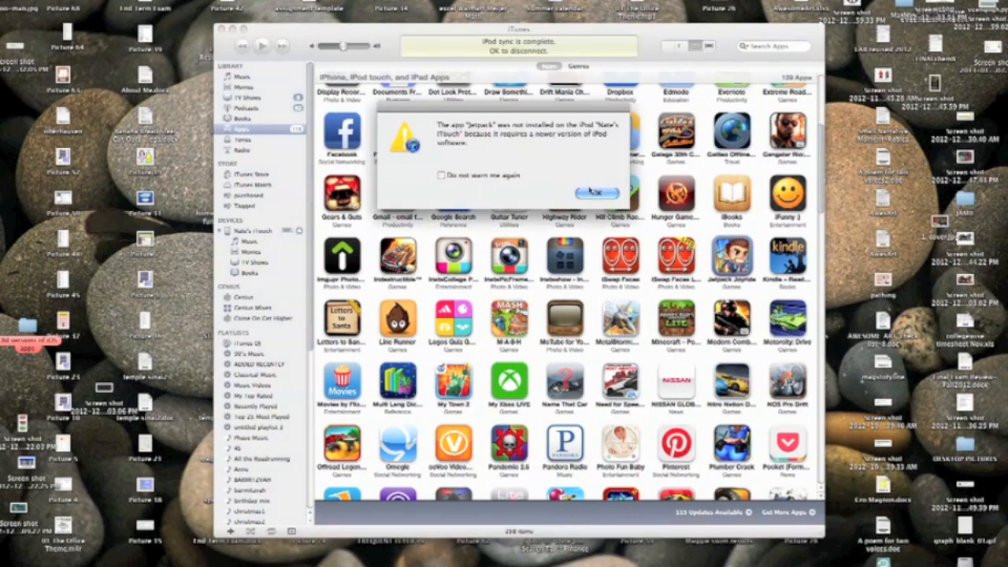
left_click(597, 192)
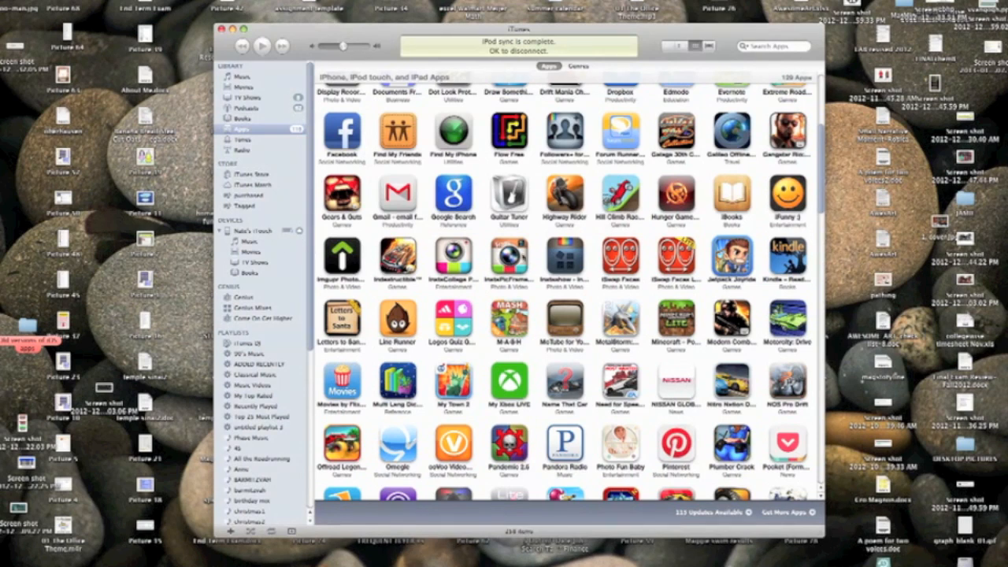
mouse_move(738, 262)
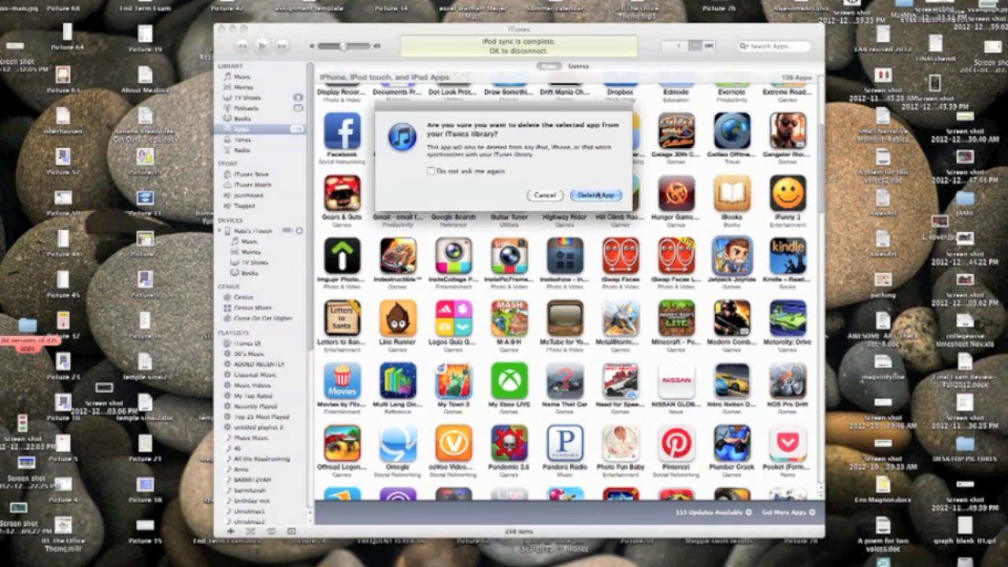
left_click(596, 196)
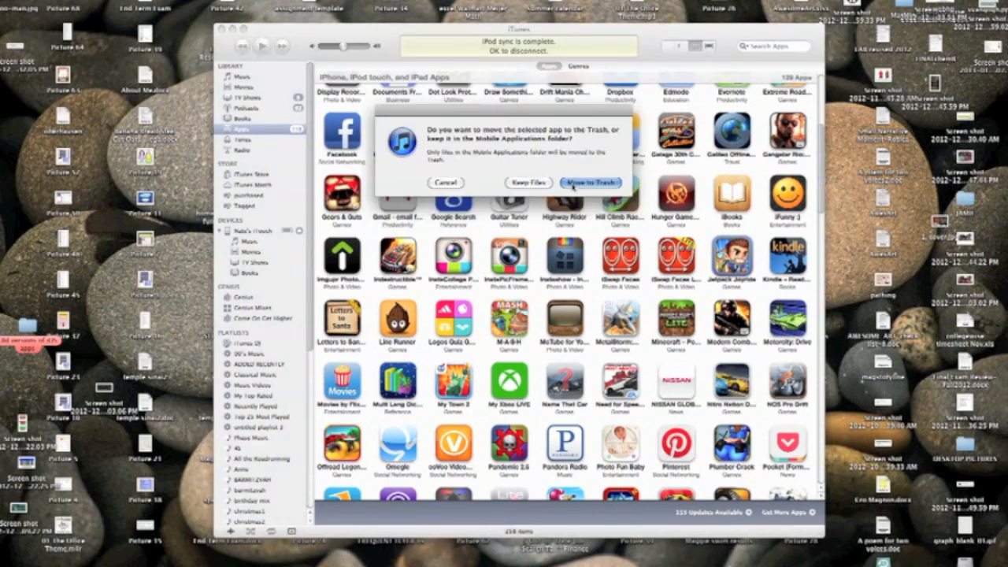
left_click(589, 182)
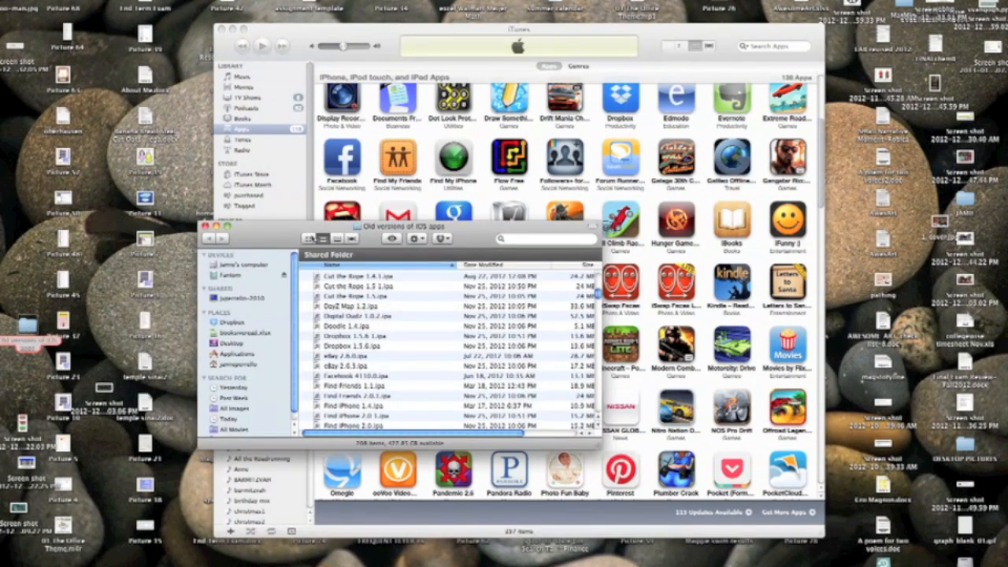
Scroll through the Old versions of iOS apps folder to find older Jetpack .ipa files
scroll("down", 3)
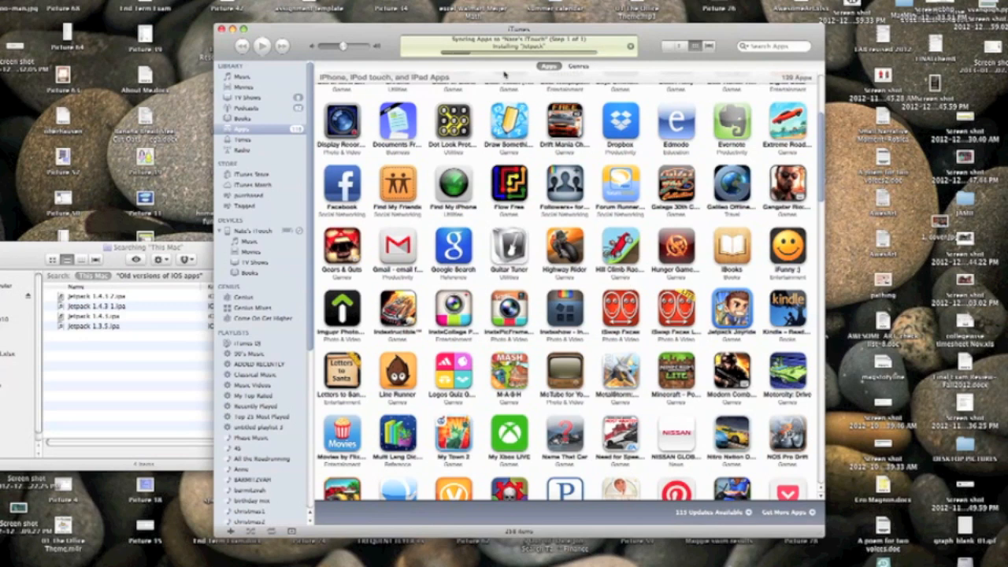
mouse_move(770, 394)
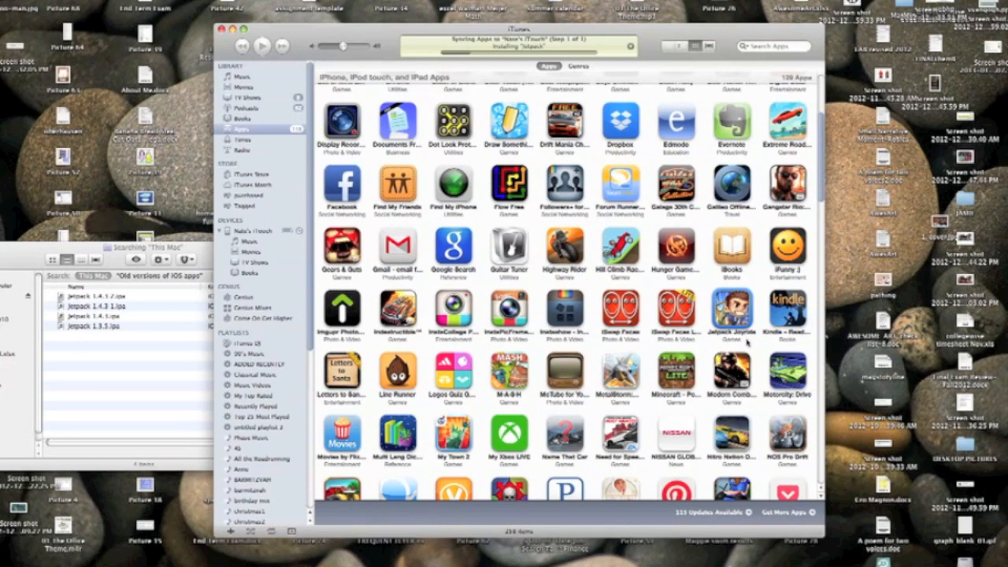
mouse_move(747, 342)
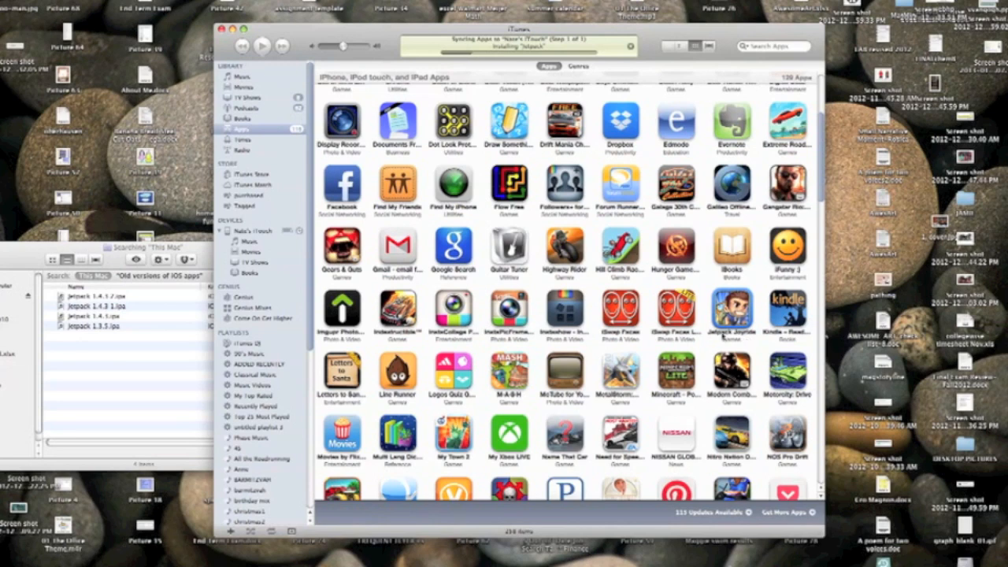